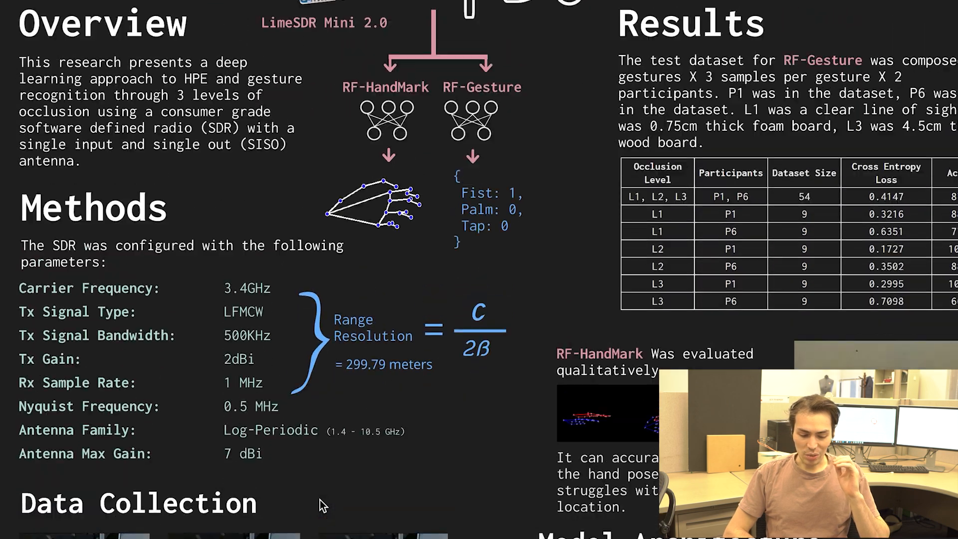
scroll(up, 3)
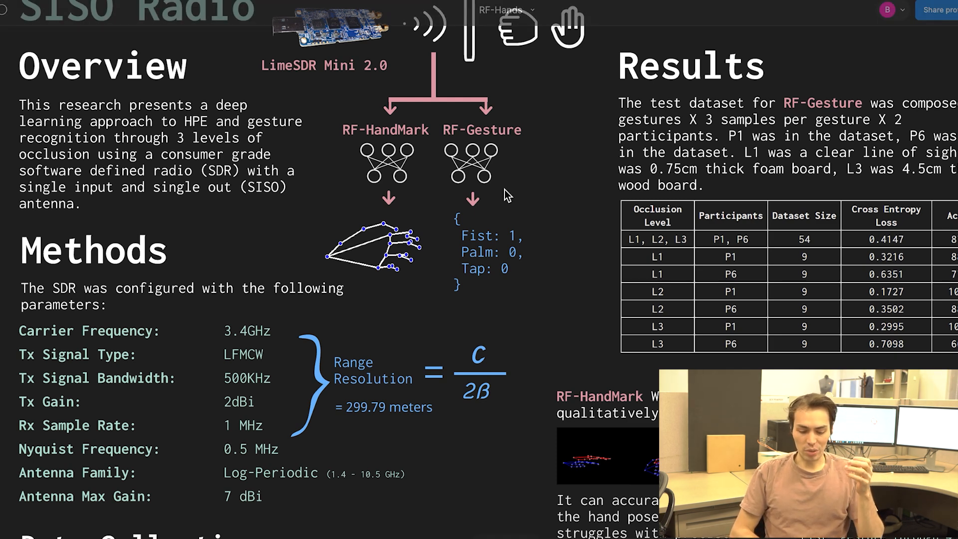
mouse_move(528, 401)
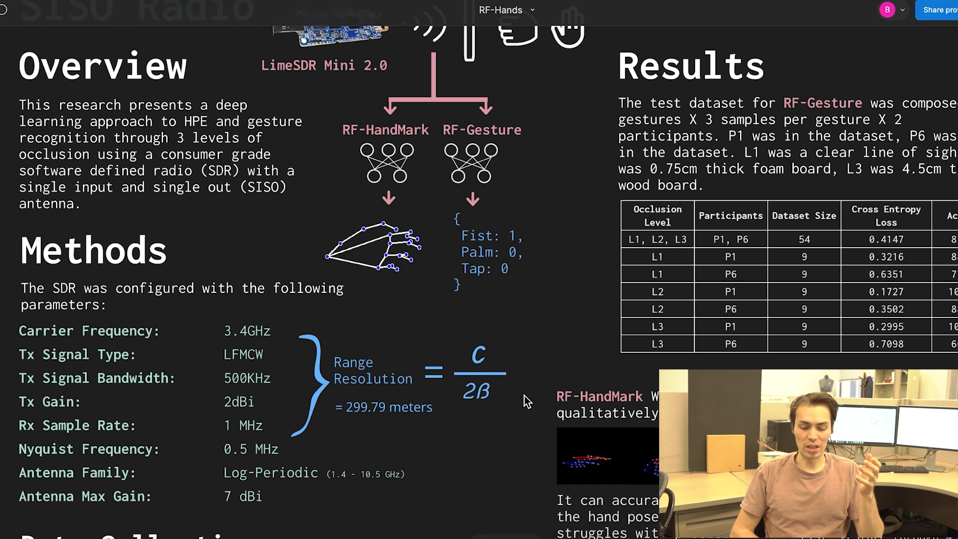